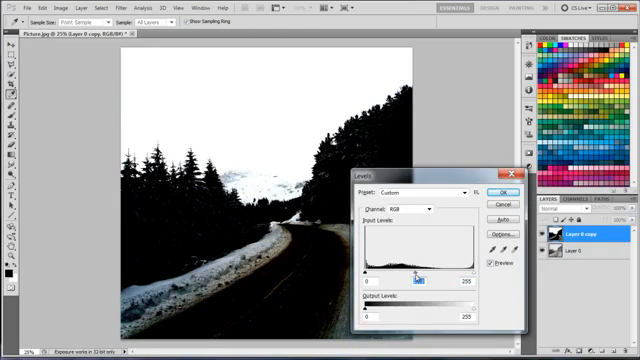
# Step: Apply the Levels contrast boost, then brush black over the road at the bottom of the mask
pyautogui.click(484, 194)
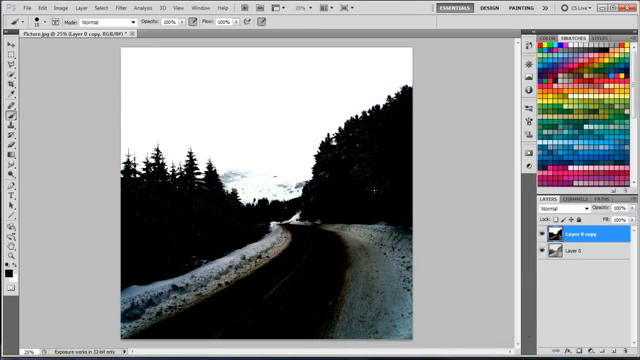
pyautogui.click(76, 8)
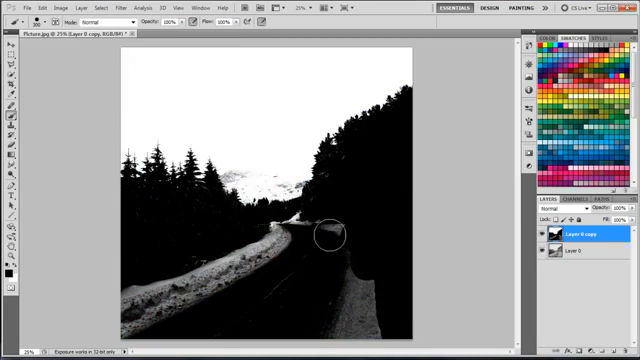
pyautogui.moveTo(330, 236); pyautogui.dragTo(184, 270)
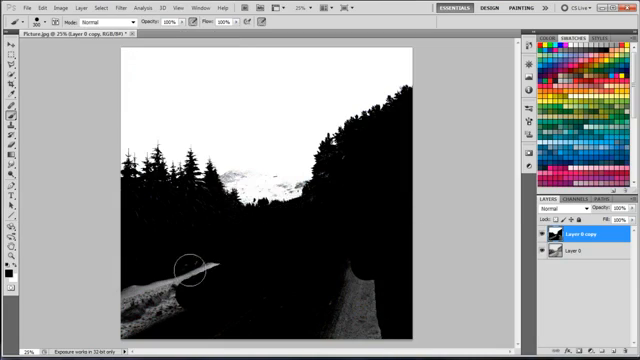
# Step: Brush the remaining road area of the mask to solid black
pyautogui.moveTo(190, 268); pyautogui.dragTo(304, 322)
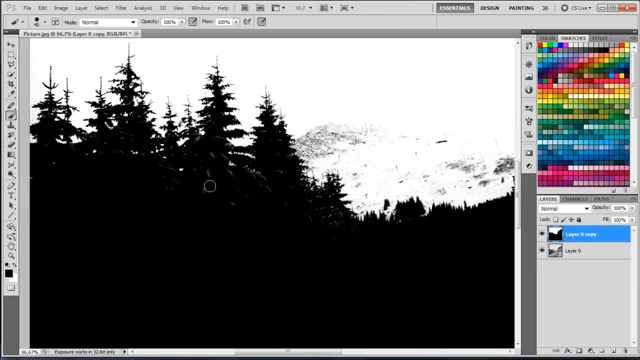
pyautogui.moveTo(164, 170)
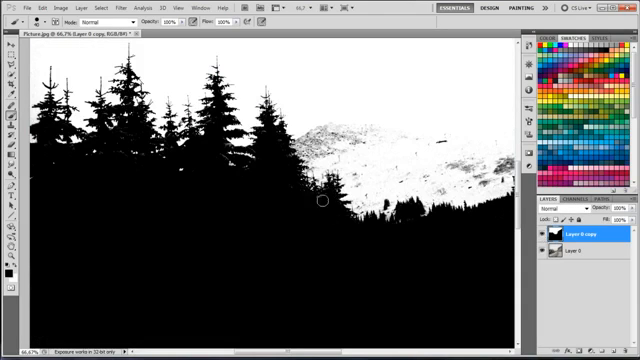
pyautogui.moveTo(104, 148)
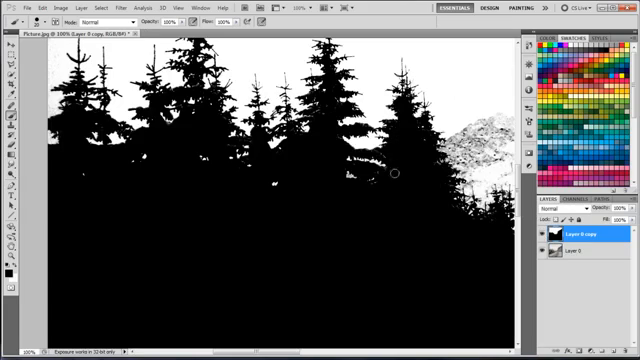
pyautogui.moveTo(332, 108)
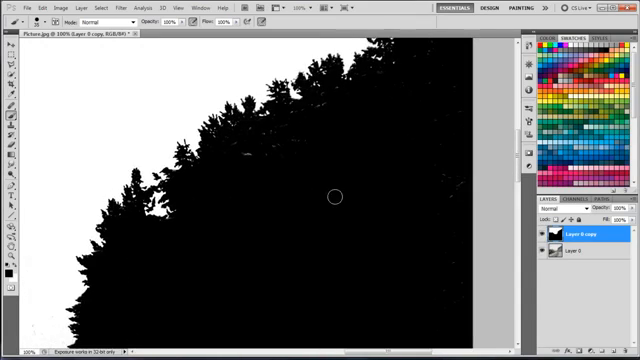
pyautogui.moveTo(452, 224)
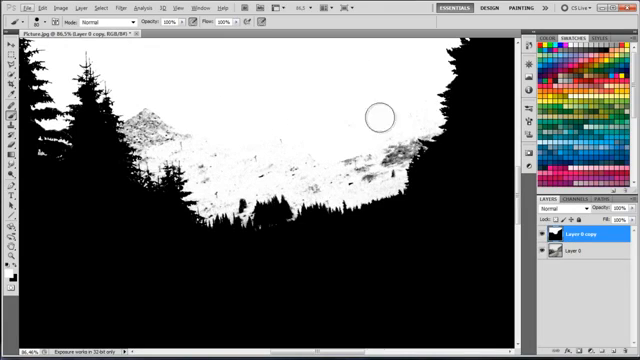
# Step: Paint out the grey specks left in the sky area of the mask
pyautogui.moveTo(380, 118); pyautogui.dragTo(298, 176)
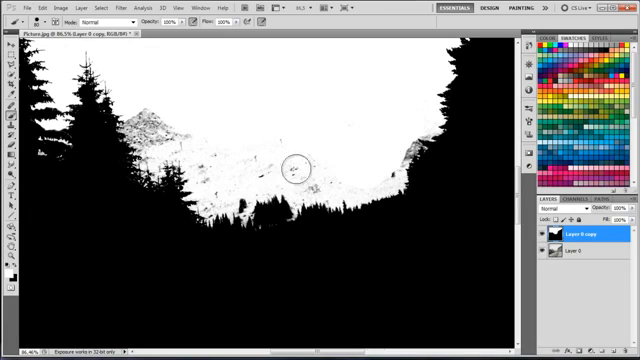
pyautogui.moveTo(298, 172); pyautogui.dragTo(328, 180)
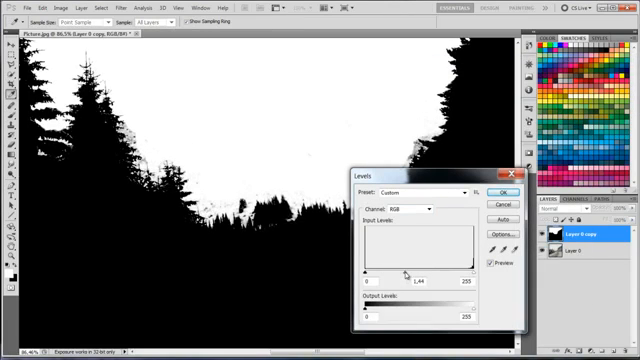
# Step: Apply the second Levels contrast boost to the sky mask
pyautogui.click(508, 192)
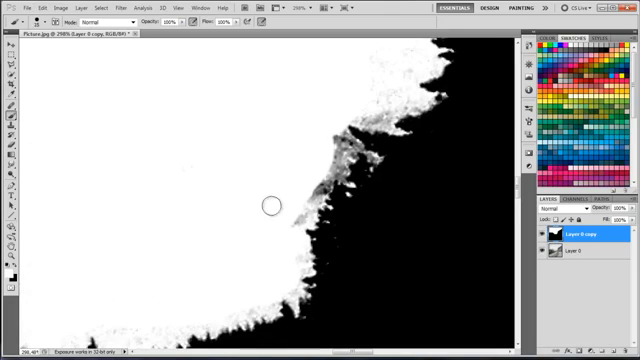
# Step: Tidy the grey treeline fringe and paint out the dark specks in the upper sky
pyautogui.moveTo(272, 206); pyautogui.dragTo(340, 132)
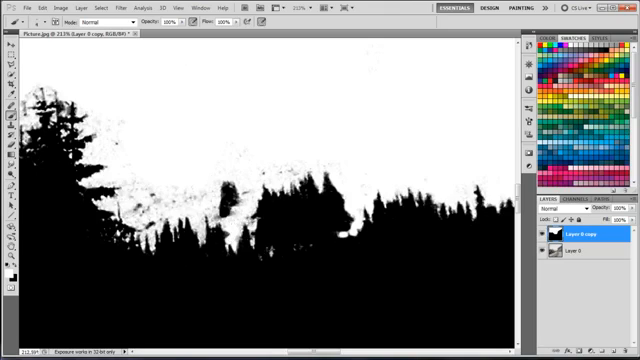
pyautogui.click(260, 170)
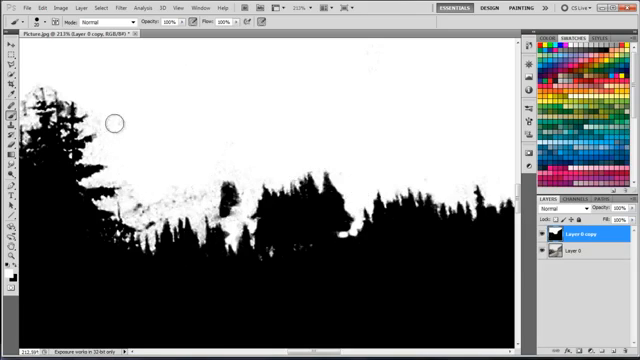
pyautogui.moveTo(112, 124); pyautogui.dragTo(200, 192)
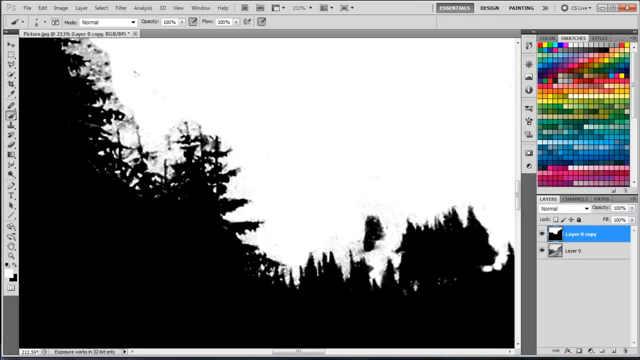
pyautogui.click(356, 244)
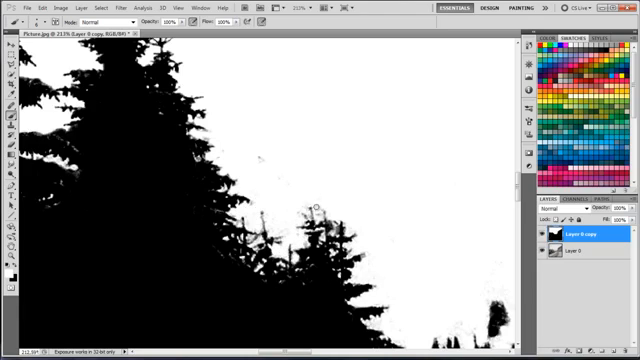
pyautogui.moveTo(260, 164)
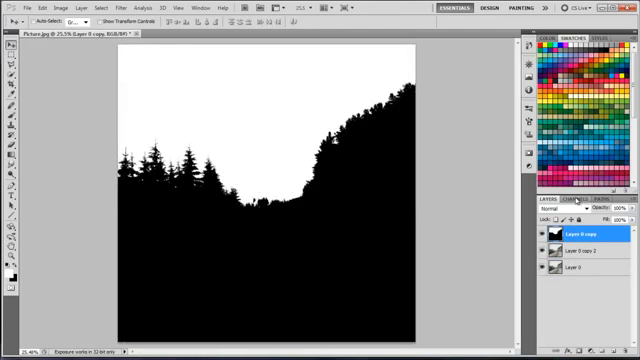
pyautogui.click(576, 198)
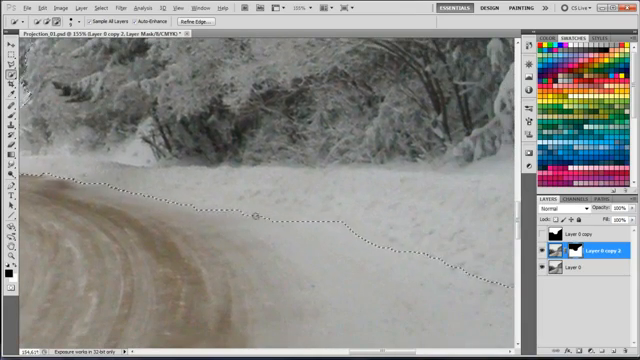
pyautogui.moveTo(300, 244)
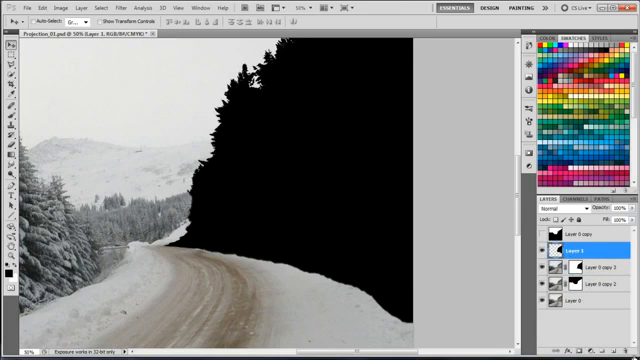
# Step: Show the forest layer's photo instead of its mask
pyautogui.click(544, 252)
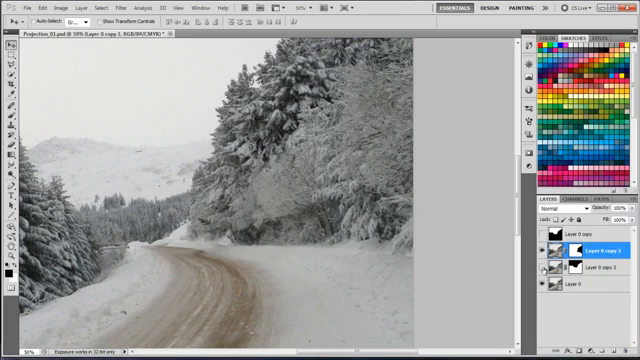